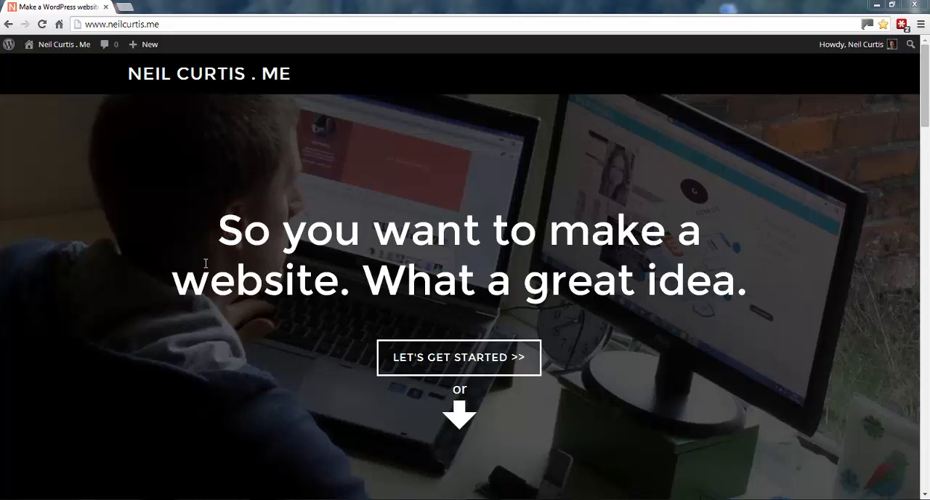
mouse_move(53, 56)
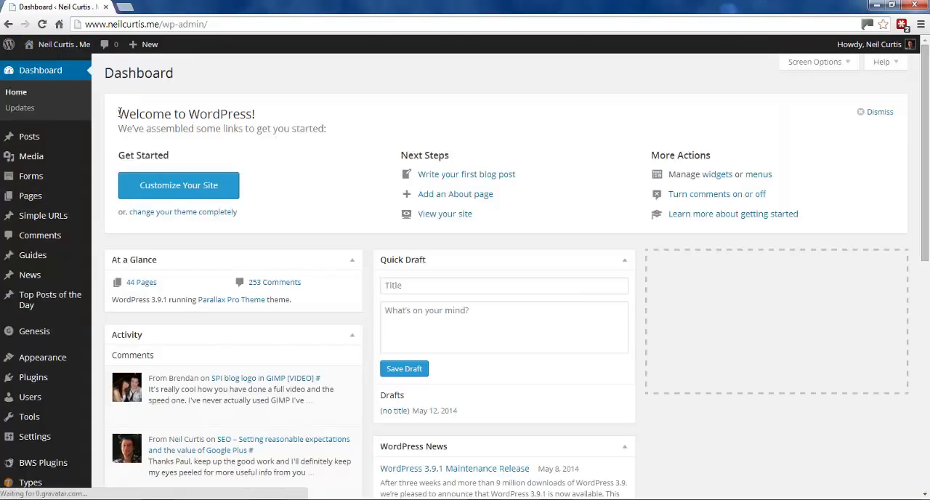
Go to the dashboard and the Posts list, which shows one untitled draft.
left_click(28, 136)
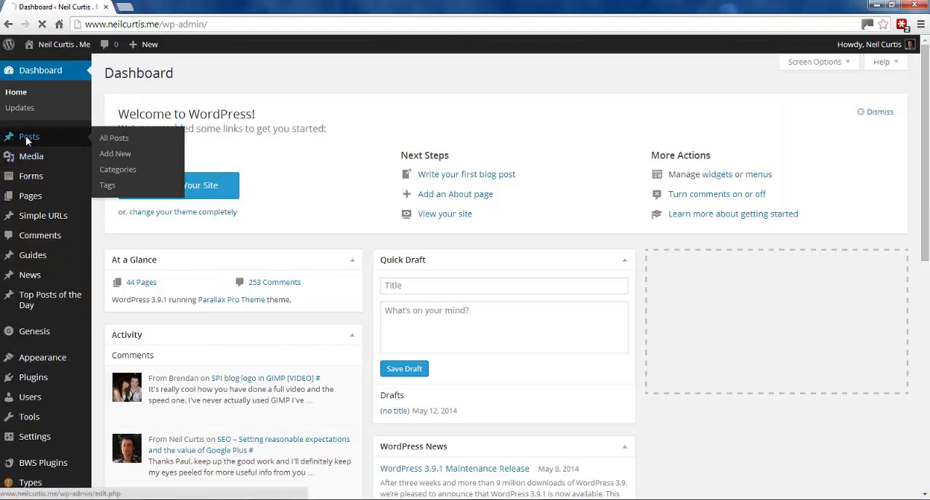
left_click(114, 138)
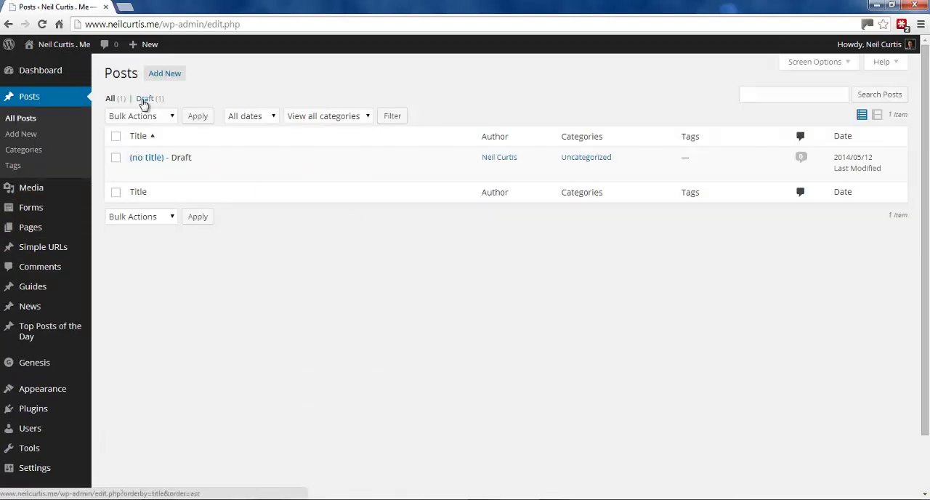
Start a blank Add New Post and scroll to view its Theme SEO Settings box.
left_click(164, 73)
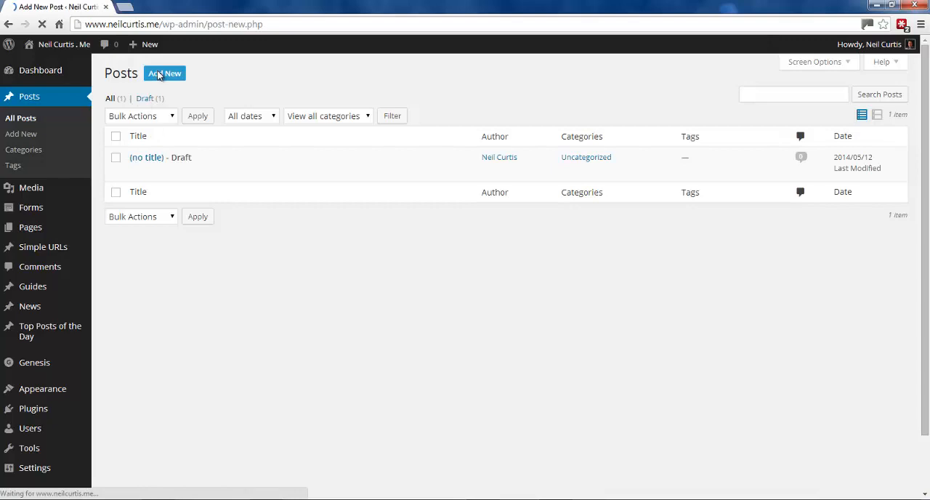
left_click(164, 72)
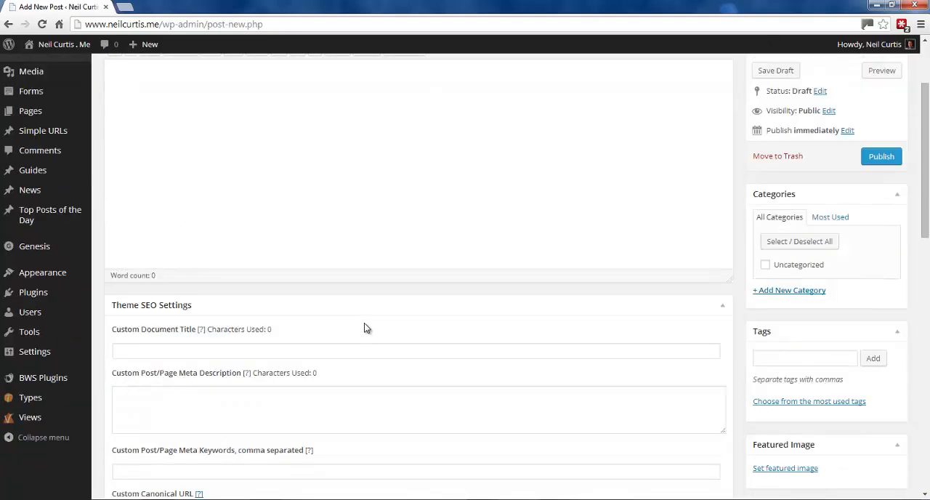
scroll("down", 3)
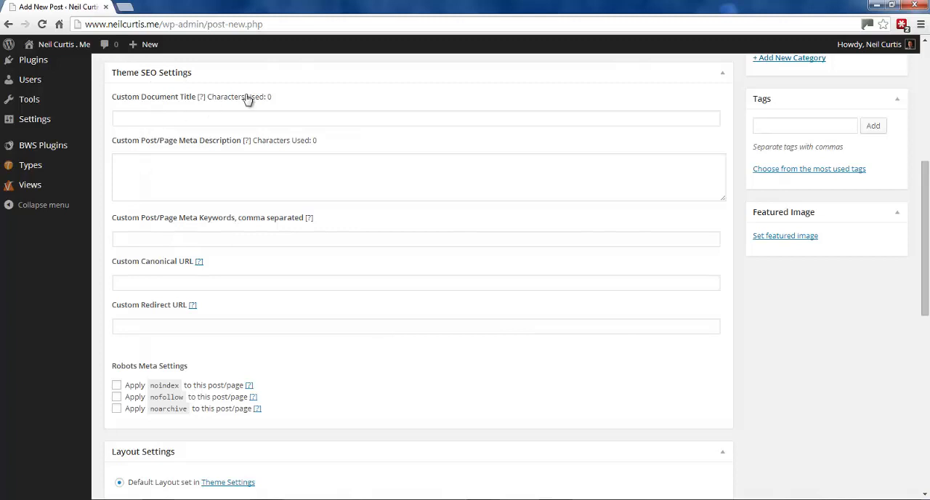
mouse_move(207, 224)
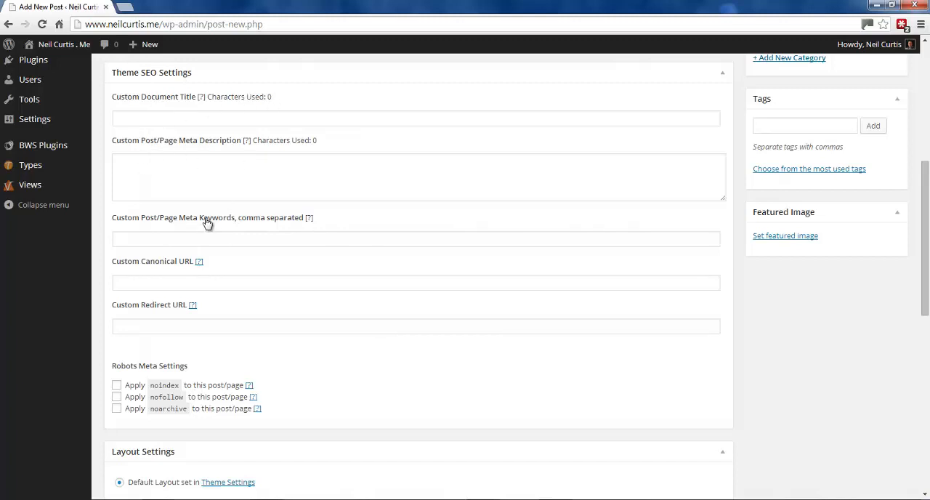
mouse_move(430, 260)
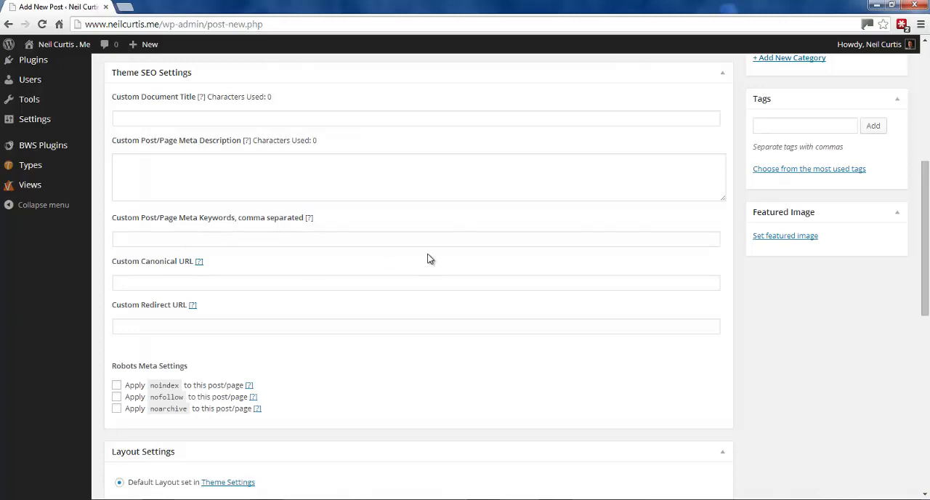
scroll("up", 3)
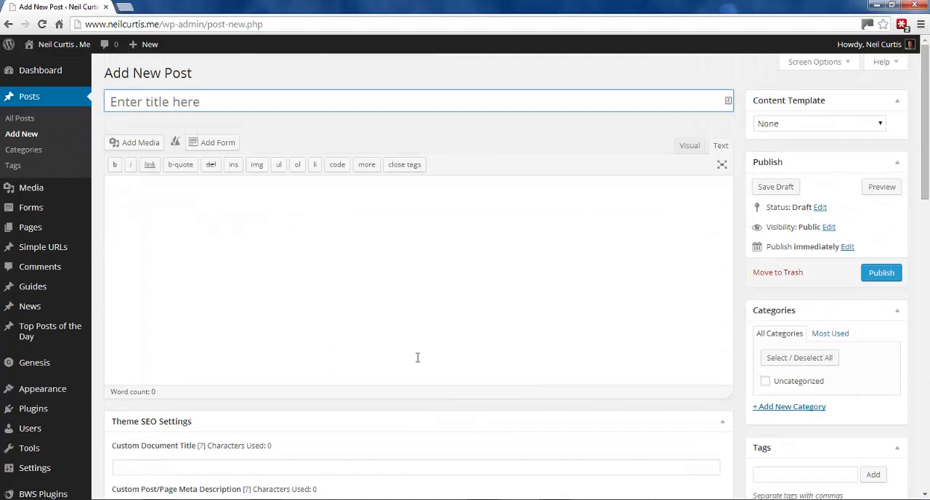
mouse_move(33, 286)
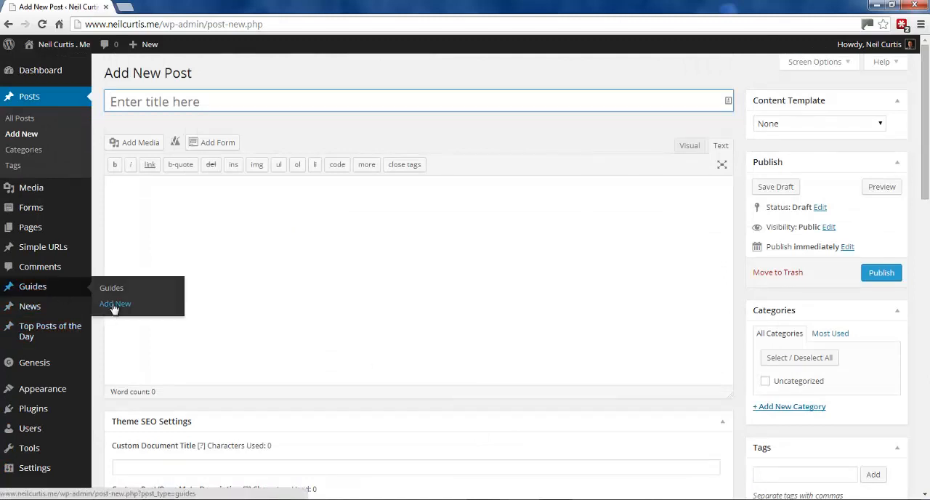
Start a new Guide and scroll through its custom fields, excerpt, discussion and breadcrumbs.
left_click(115, 303)
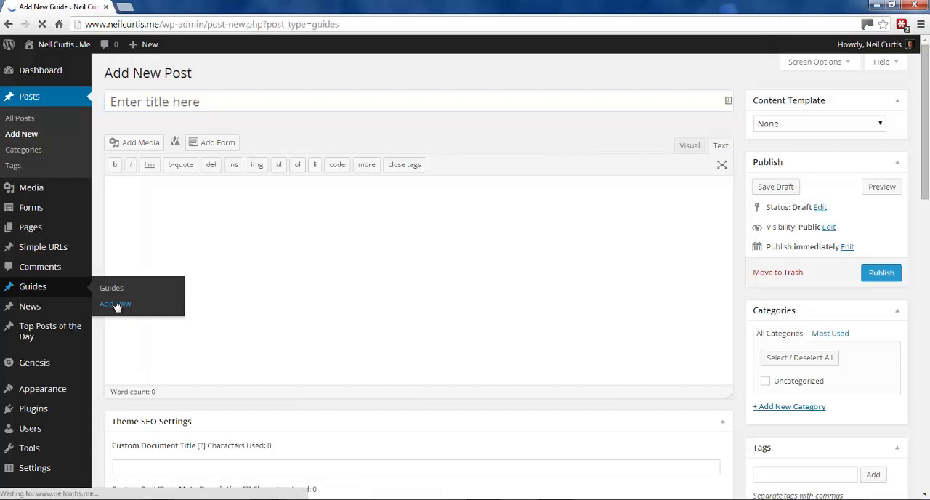
left_click(115, 304)
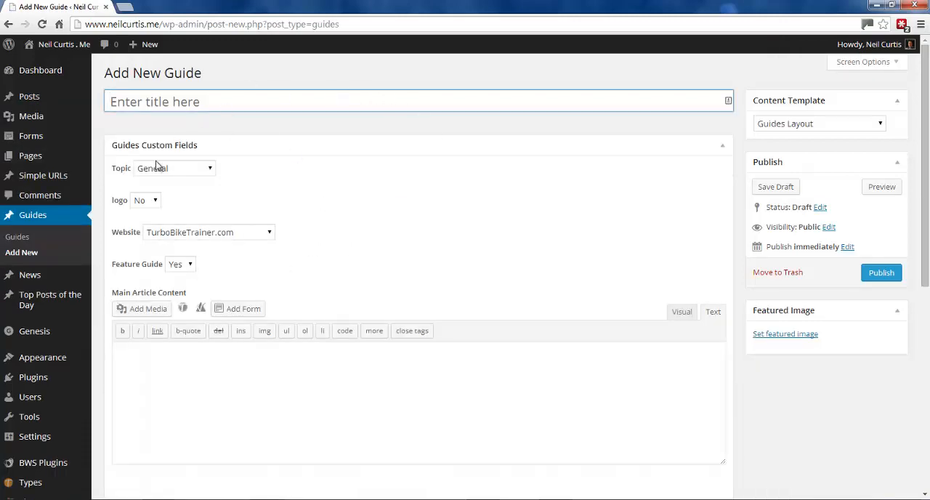
scroll("down", 3)
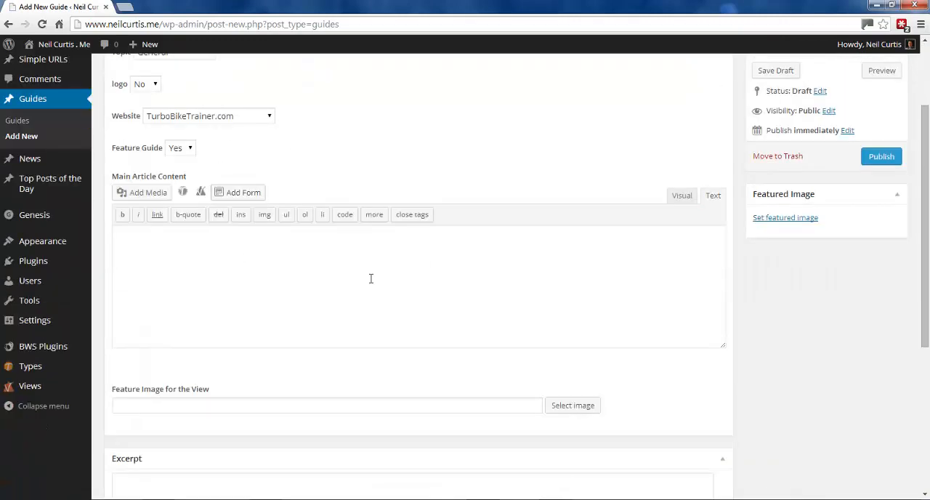
scroll("down", 3)
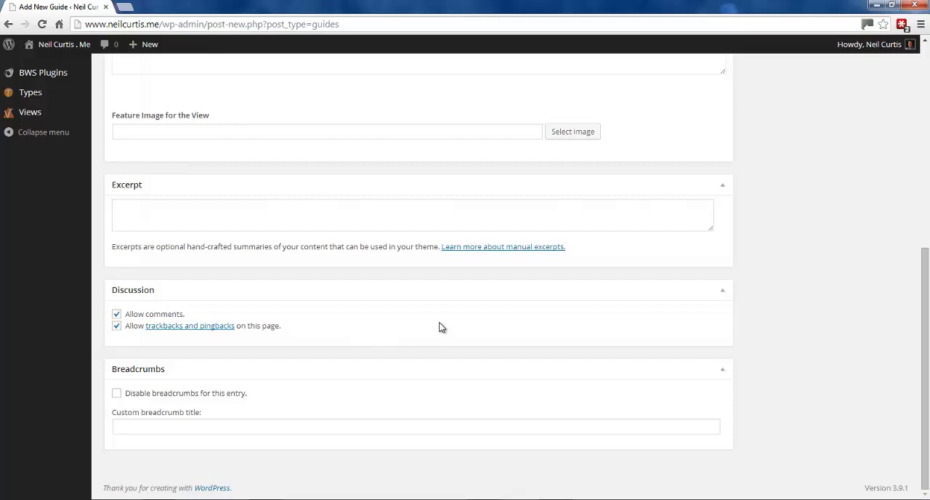
scroll("up", 3)
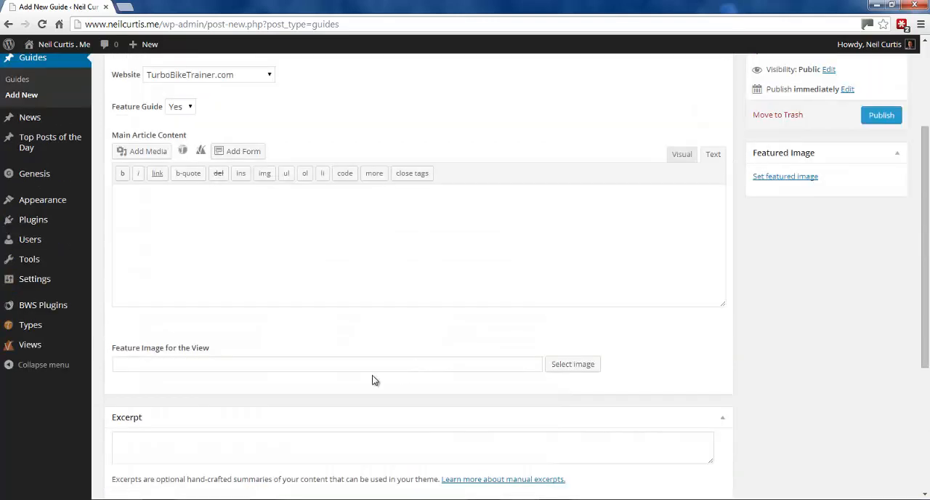
mouse_move(30, 238)
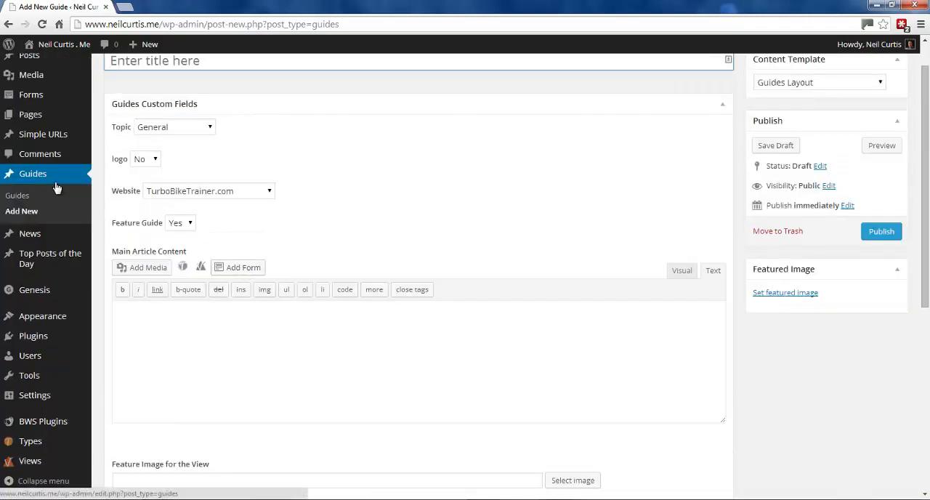
mouse_move(56, 188)
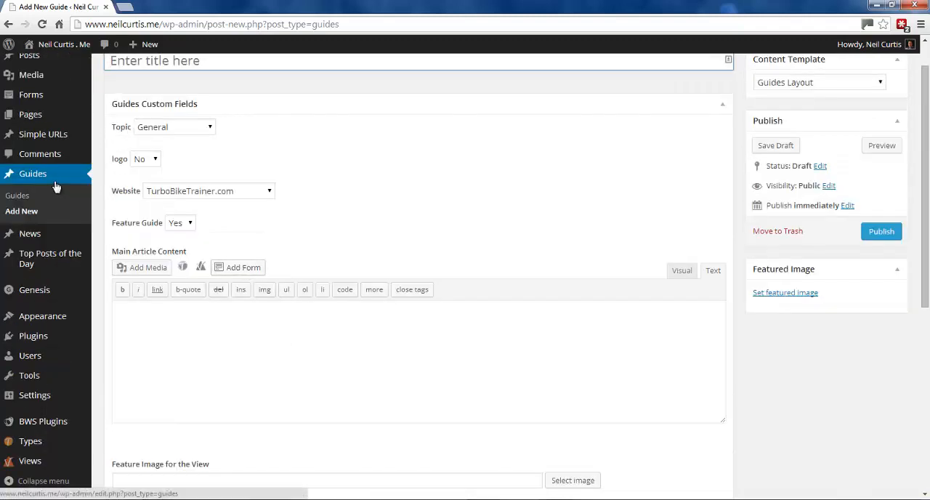
mouse_move(42, 315)
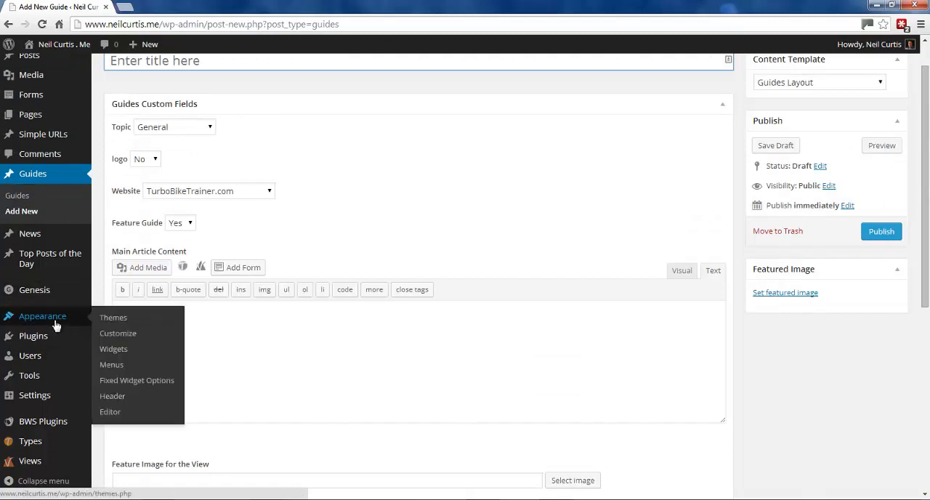
mouse_move(43, 320)
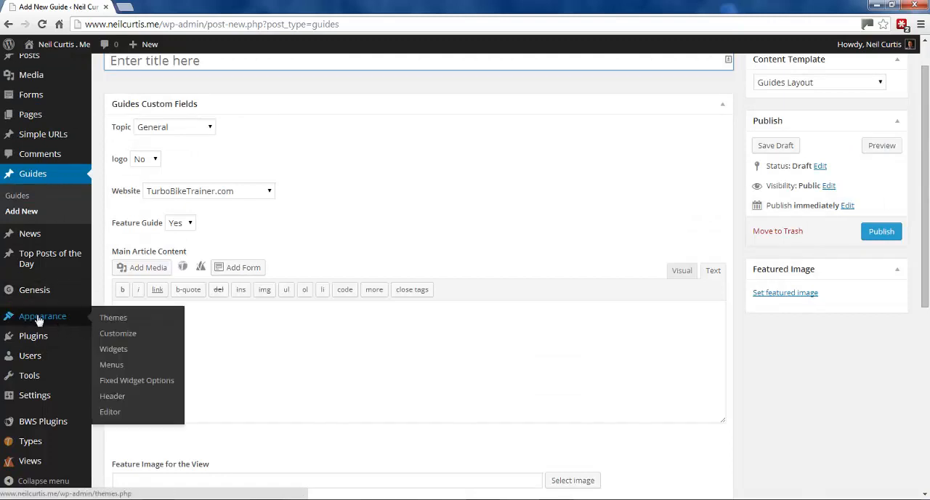
Load Parallax Pro's Theme Functions (functions.php) in the editor and scroll to its end.
left_click(110, 411)
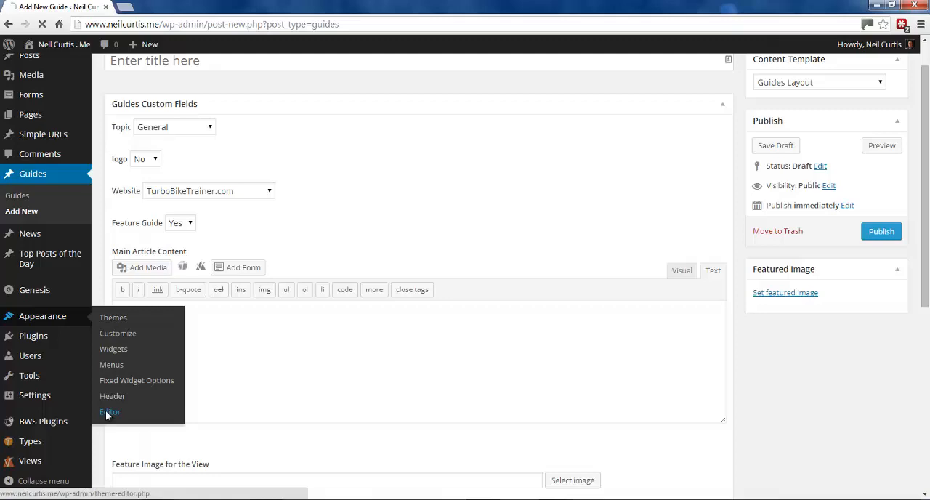
left_click(109, 411)
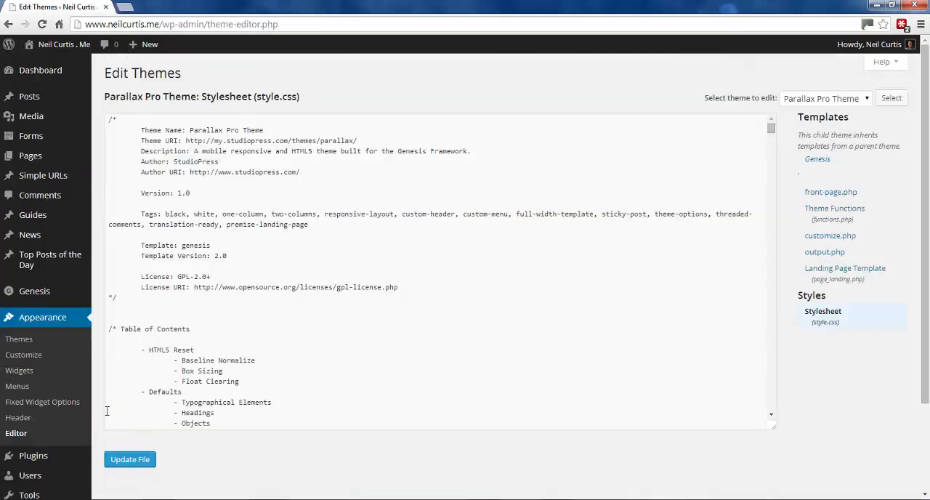
left_click(835, 209)
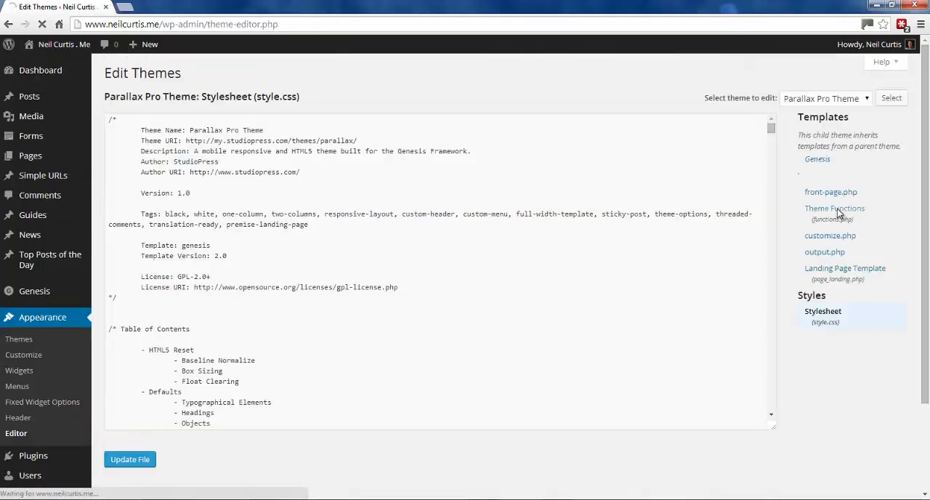
left_click(834, 208)
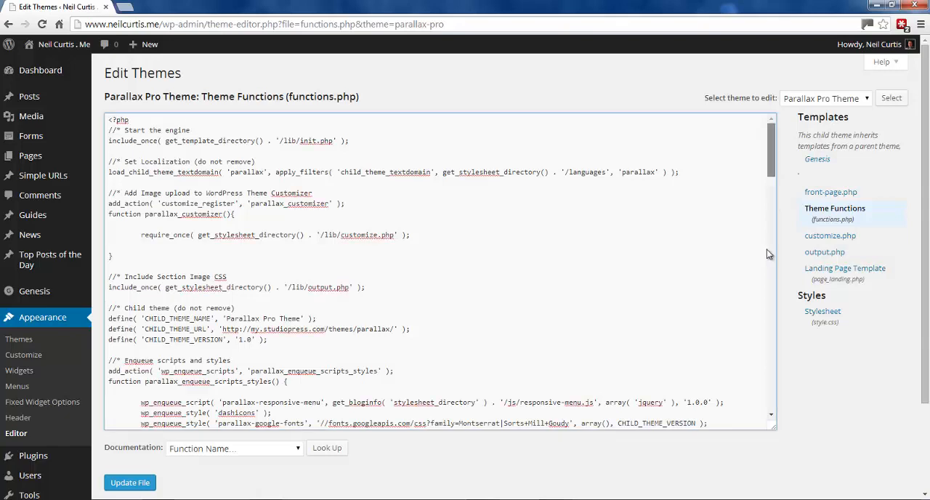
scroll("down", 3)
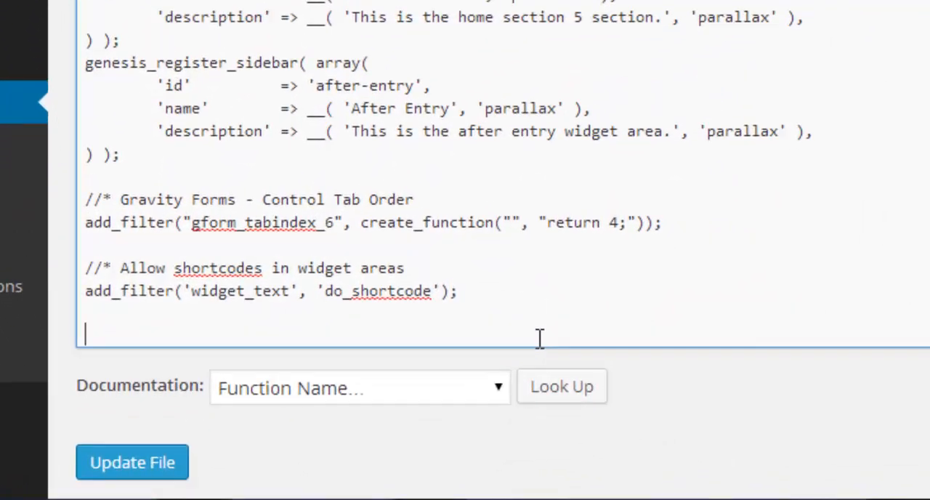
Type the comment '//* Add Genesis SEO options to custom posts' at the file's bottom.
type("//*")
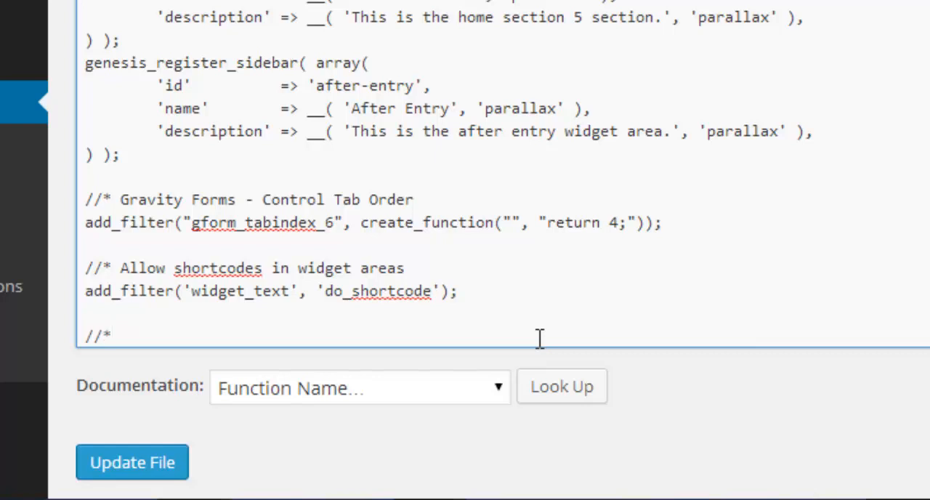
left_click(120, 334)
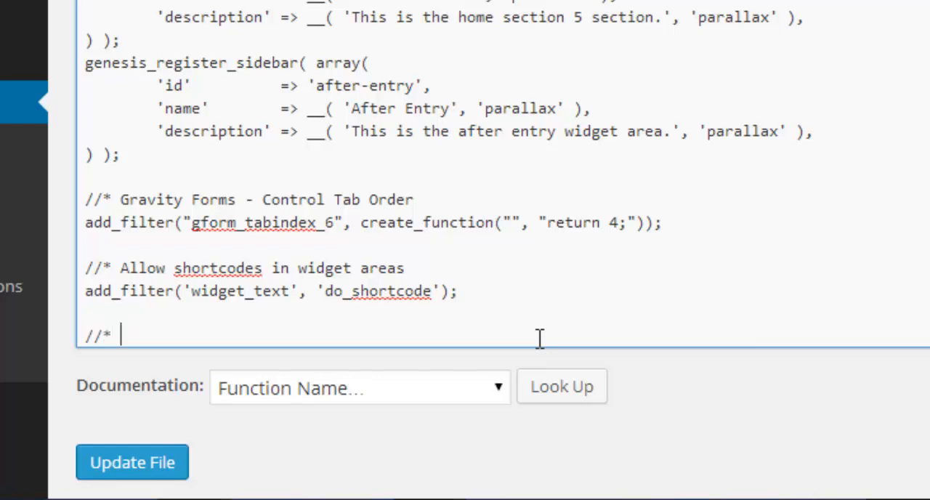
type("Add")
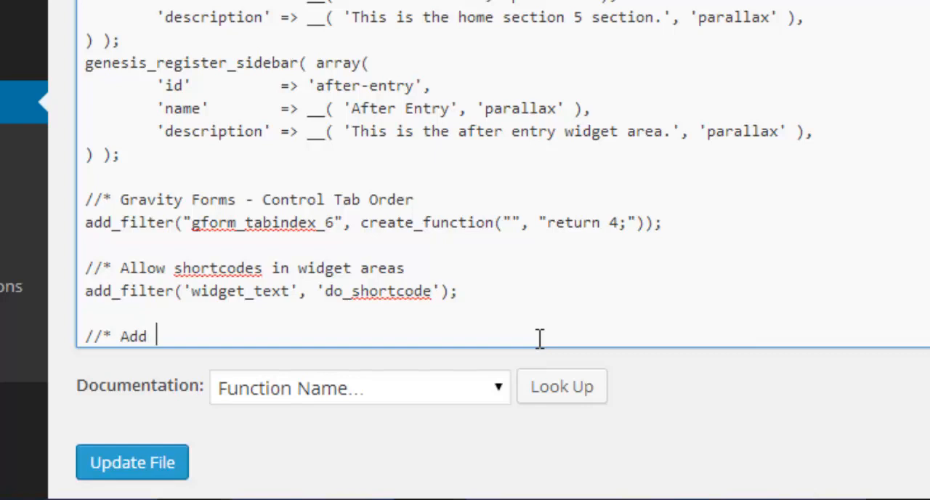
type("Genesis SEO options to")
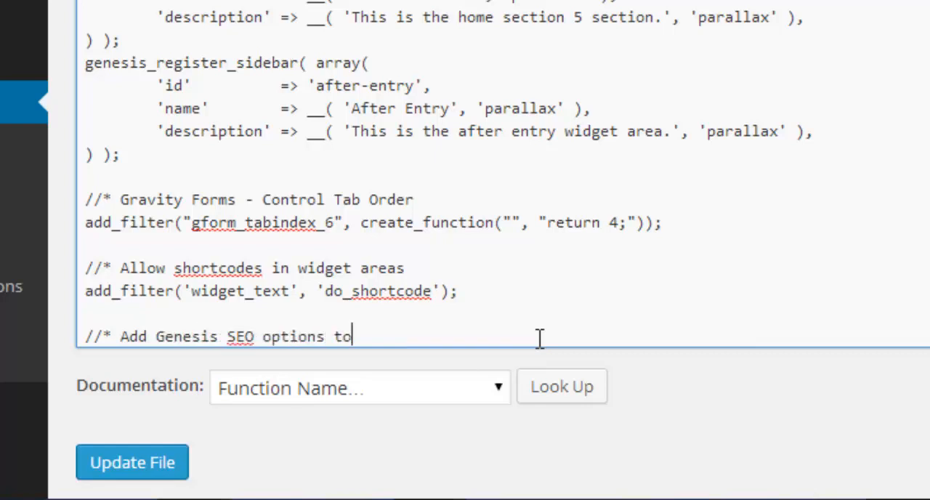
type("custom pos")
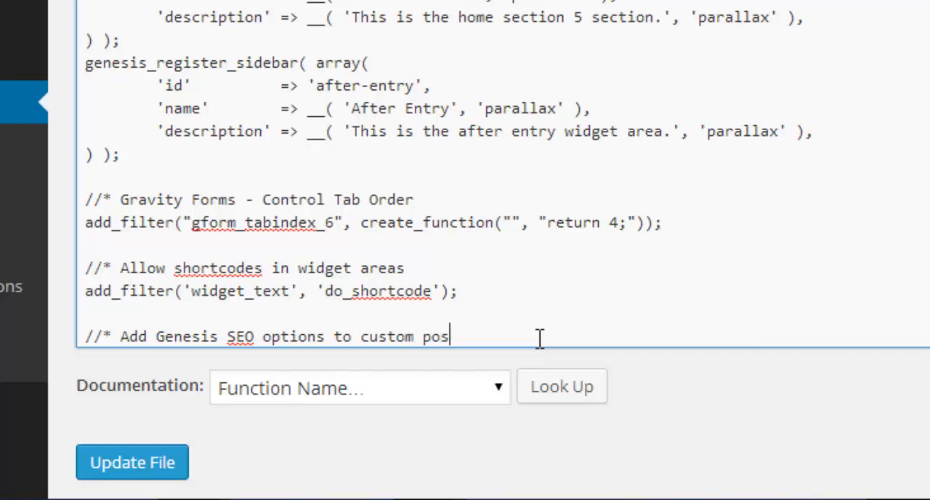
type("ts")
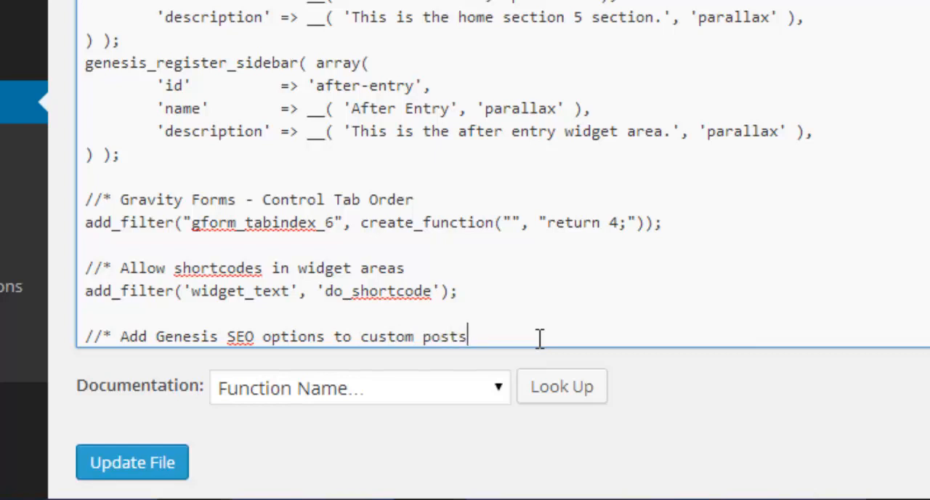
scroll("down", 3)
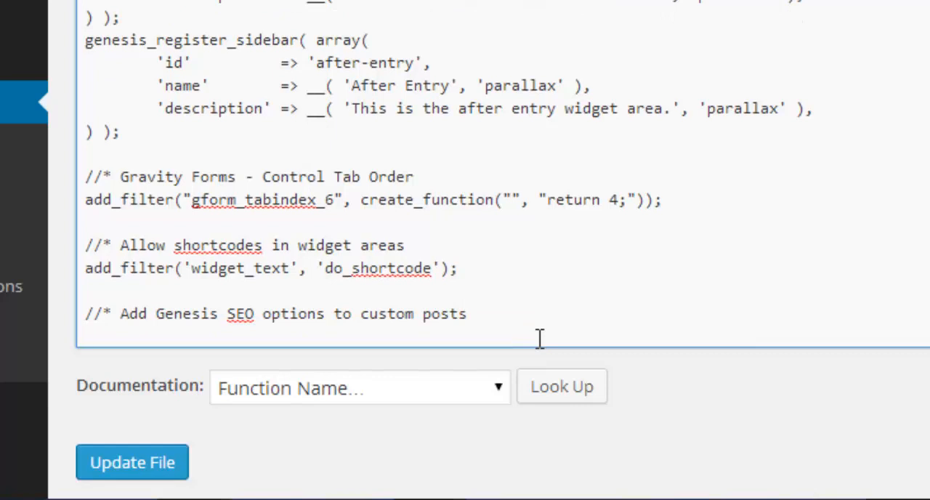
Enter add_post_type_support( 'guides', 'genesis-seo' ); under the comment and Update File.
type("add_")
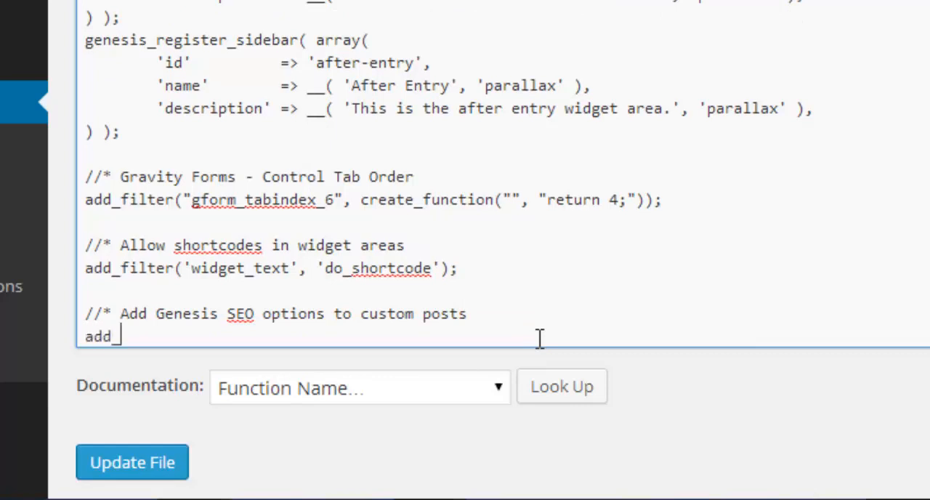
type("_post")
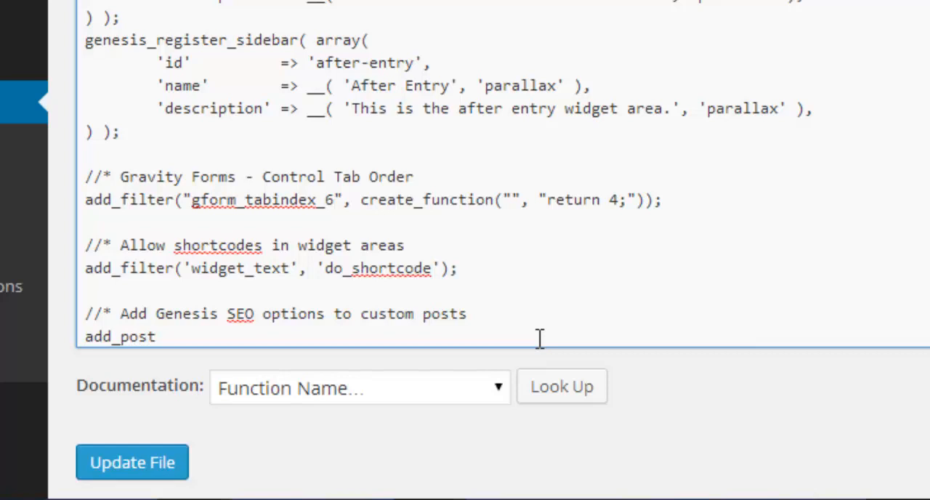
type("_typer")
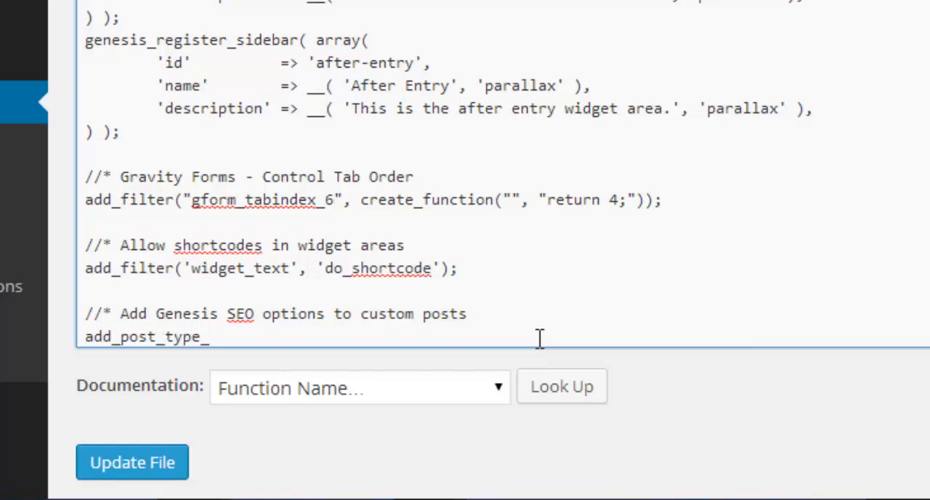
type("suppo")
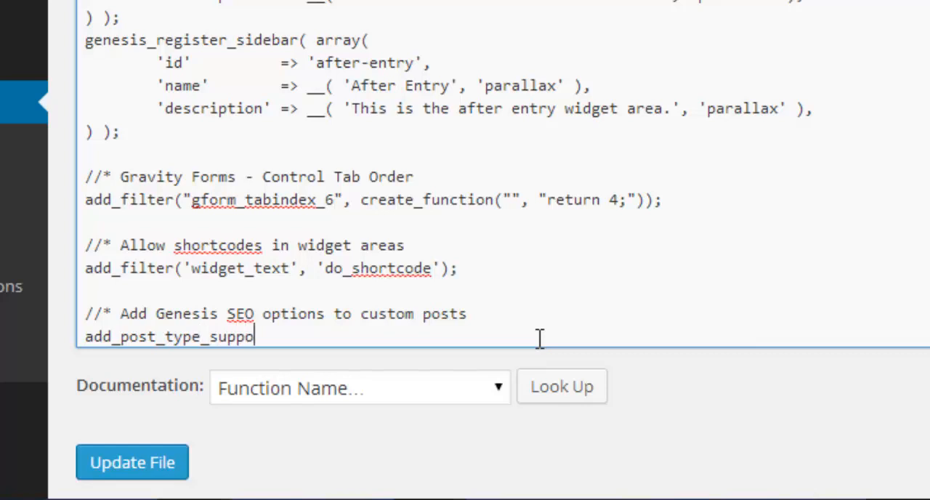
type("rt(")
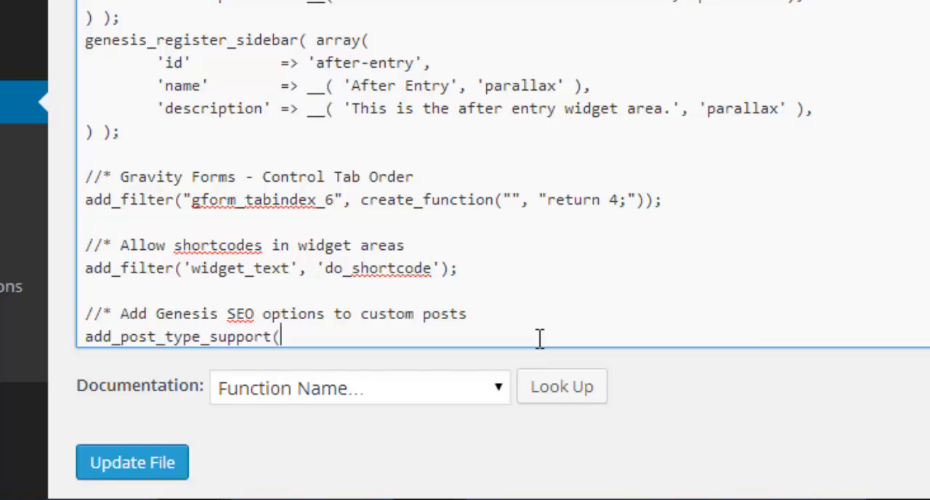
type("'")
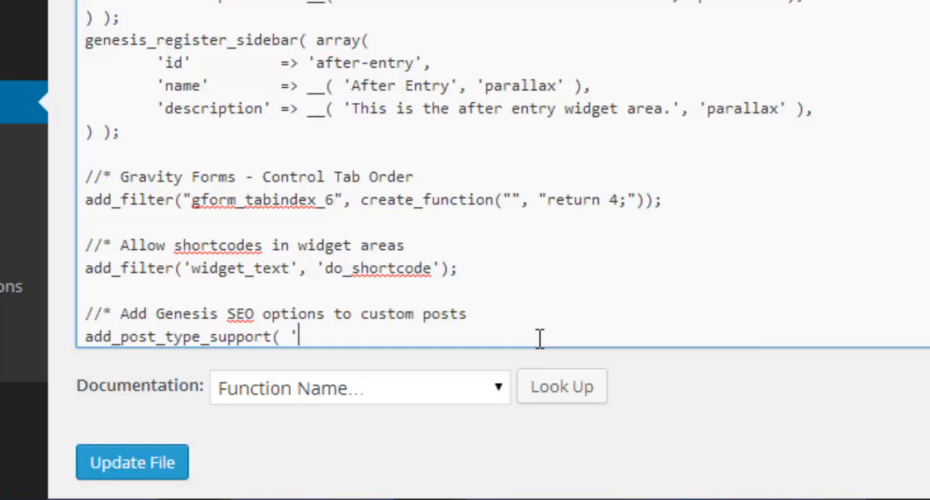
type("gui")
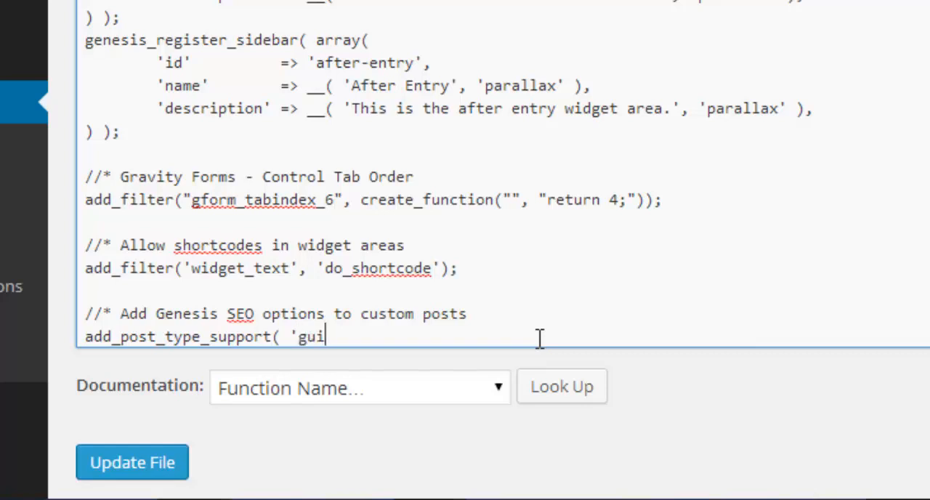
type("des")
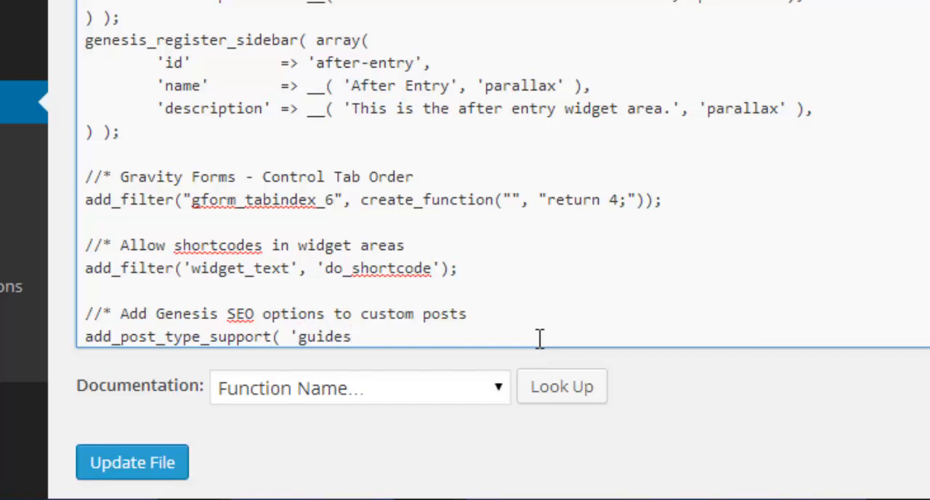
type("'")
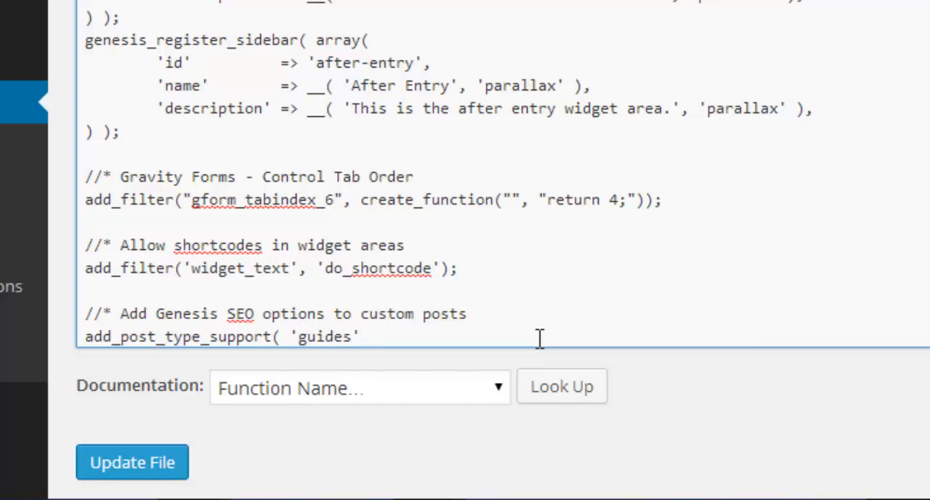
type(", 'ge")
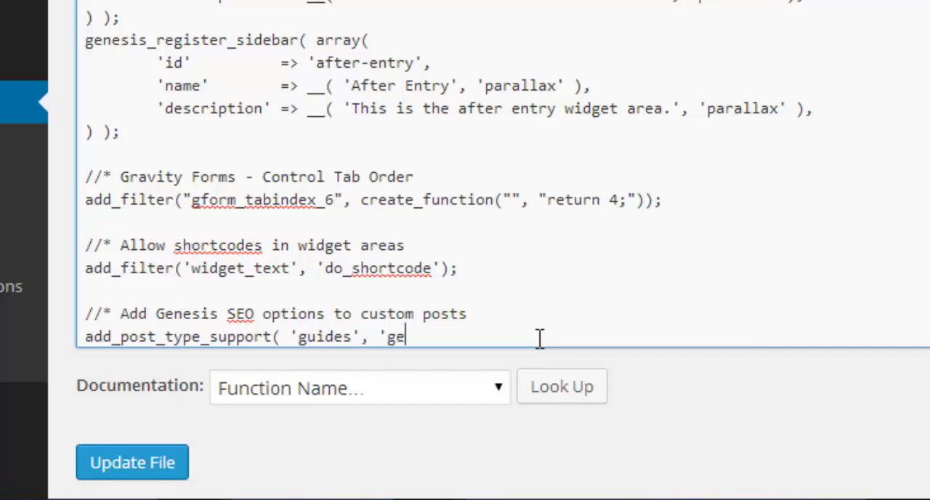
type("n")
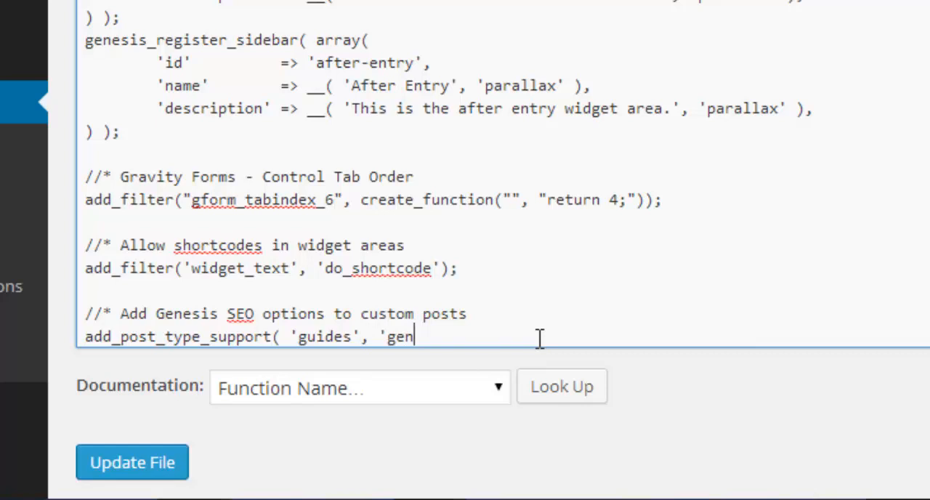
type("esis-s")
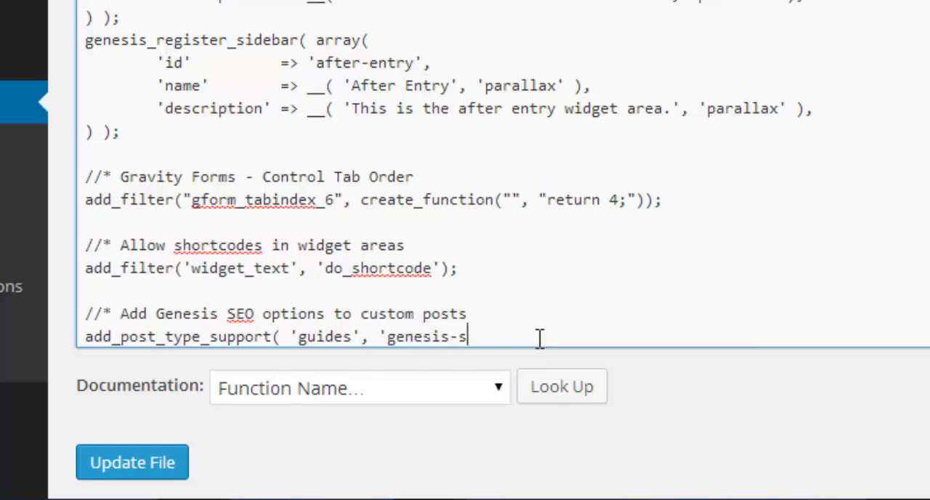
type("eo")
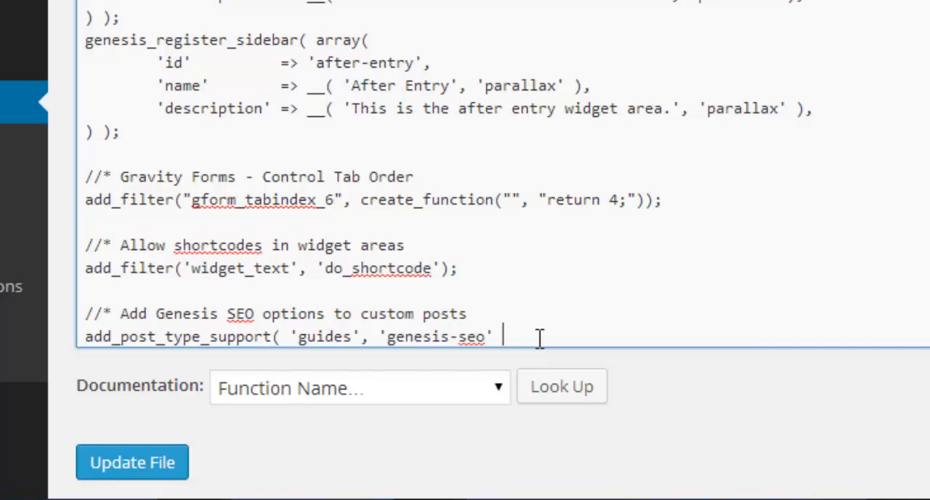
type(");")
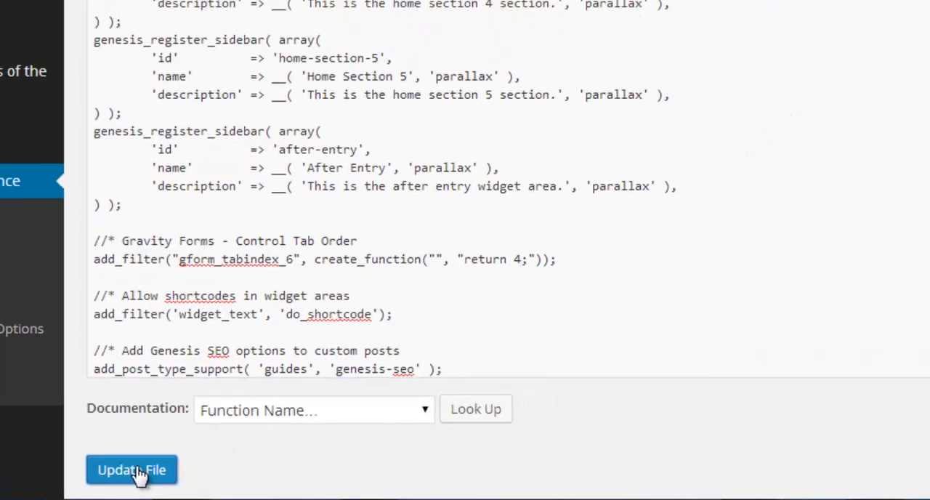
left_click(131, 469)
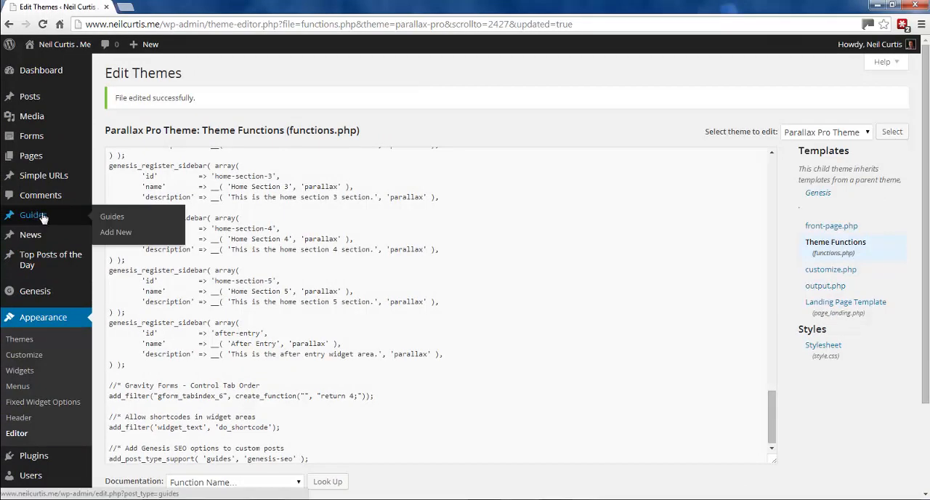
Start a new Guide and scroll down to confirm the Theme SEO Settings box appears.
left_click(116, 232)
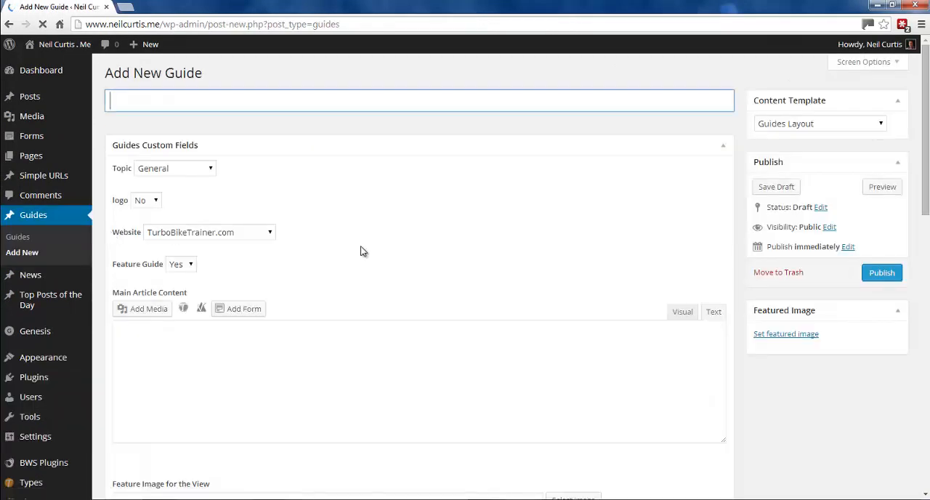
scroll("down", 3)
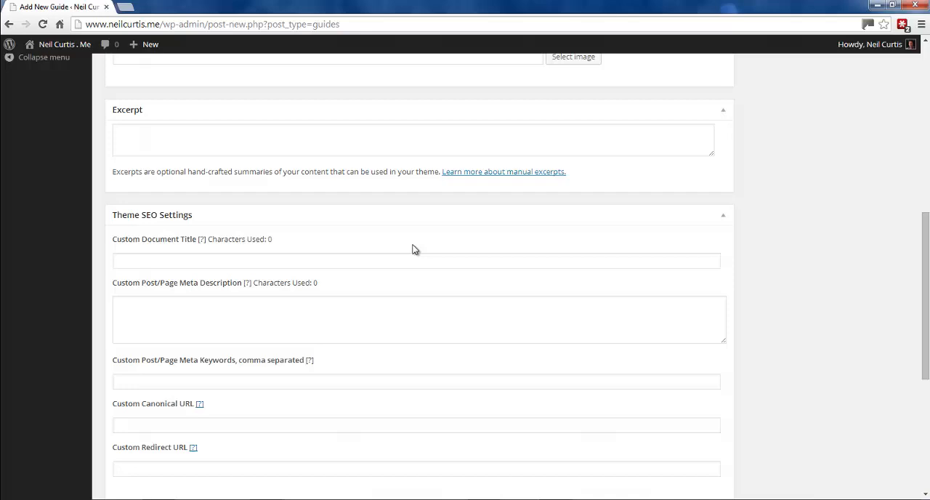
scroll("down", 3)
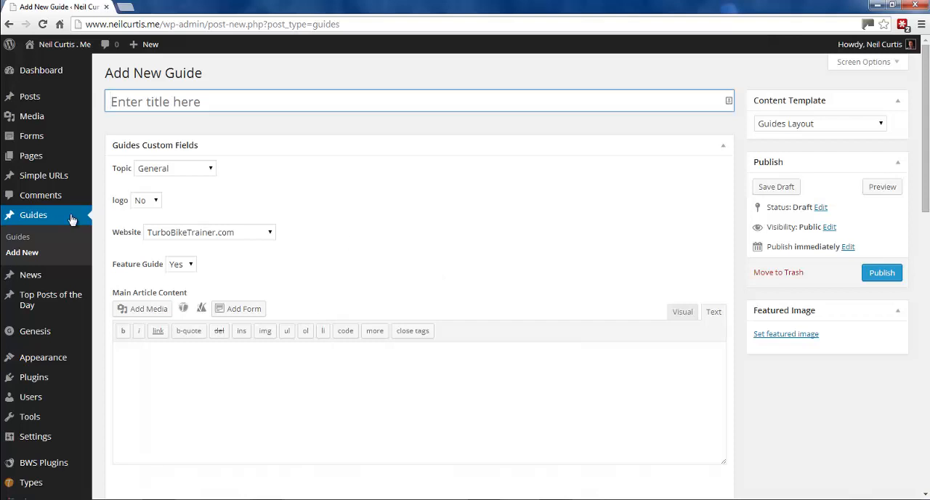
mouse_move(408, 226)
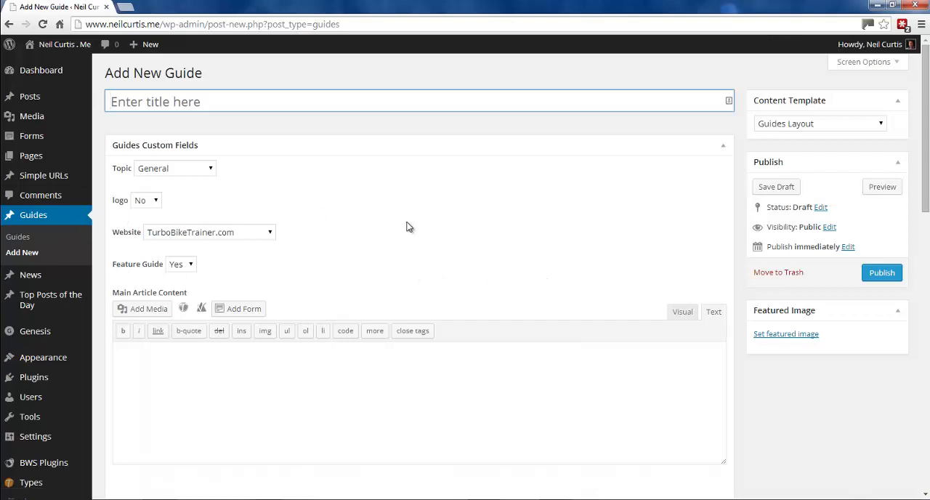
mouse_move(440, 304)
type("fdf")
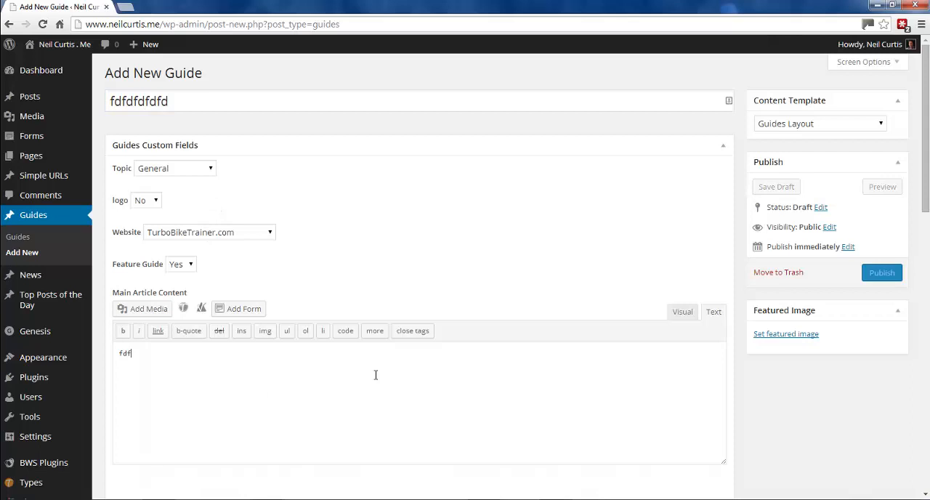
Publish the test Guide 'fdfdfdfdfd' and view it on the live site.
left_click(881, 272)
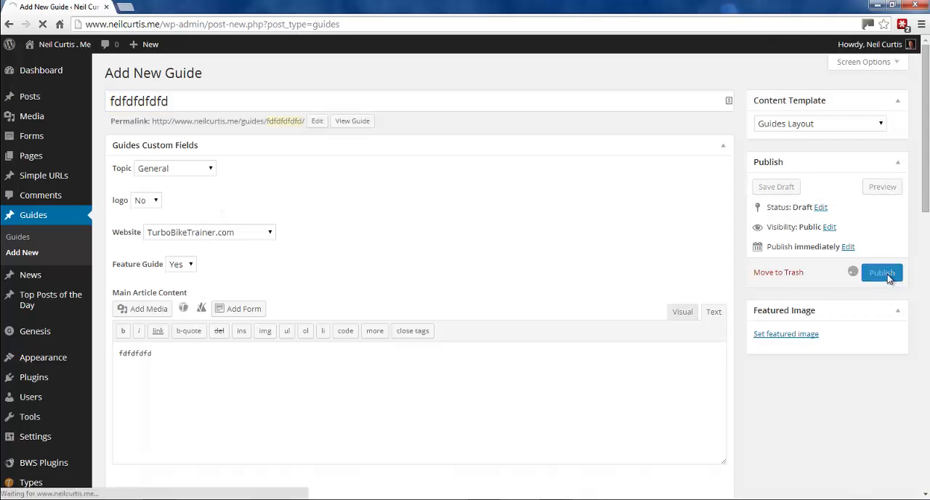
left_click(882, 273)
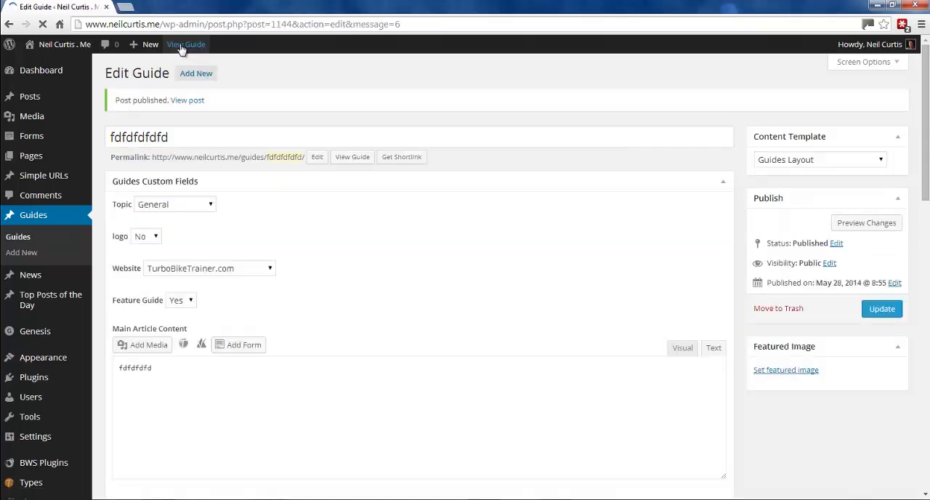
left_click(185, 44)
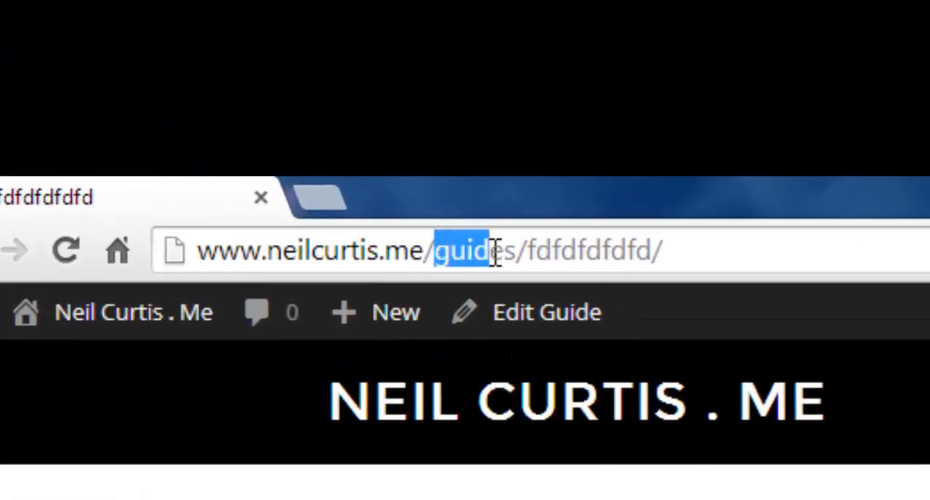
double_click(473, 251)
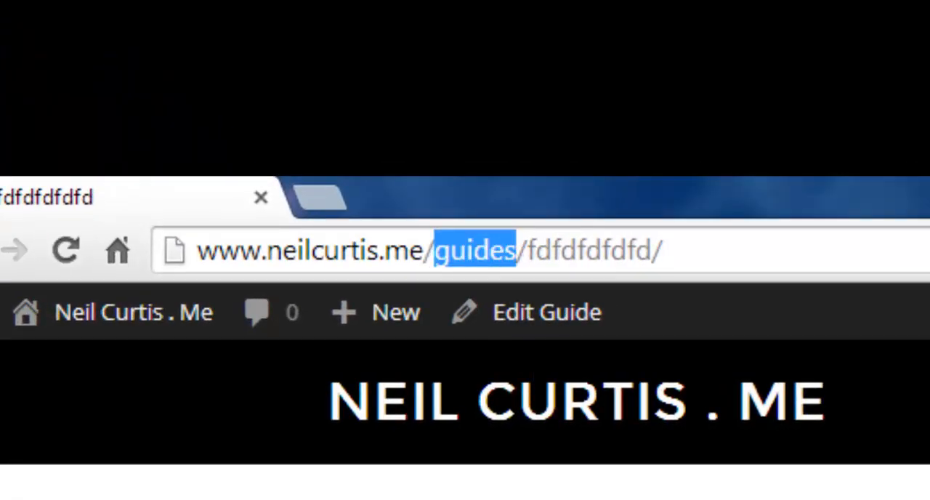